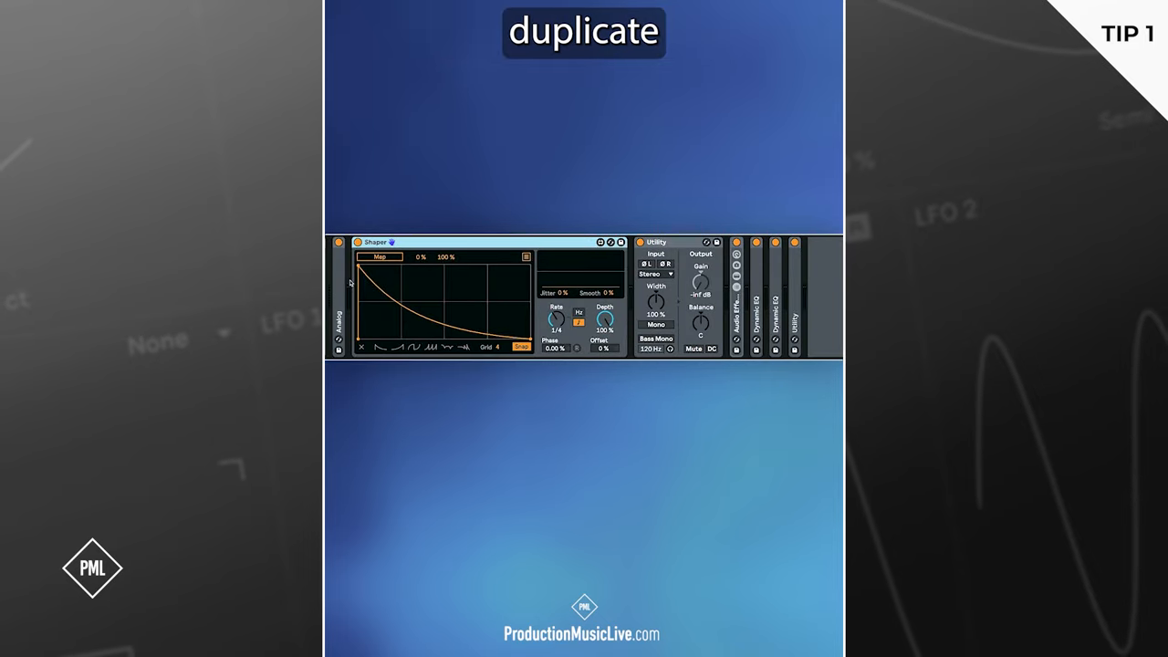
- Duplicate the Utility device that follows the Shaper using its context menu
{"action": "right_click", "coordinate": [656, 242]}
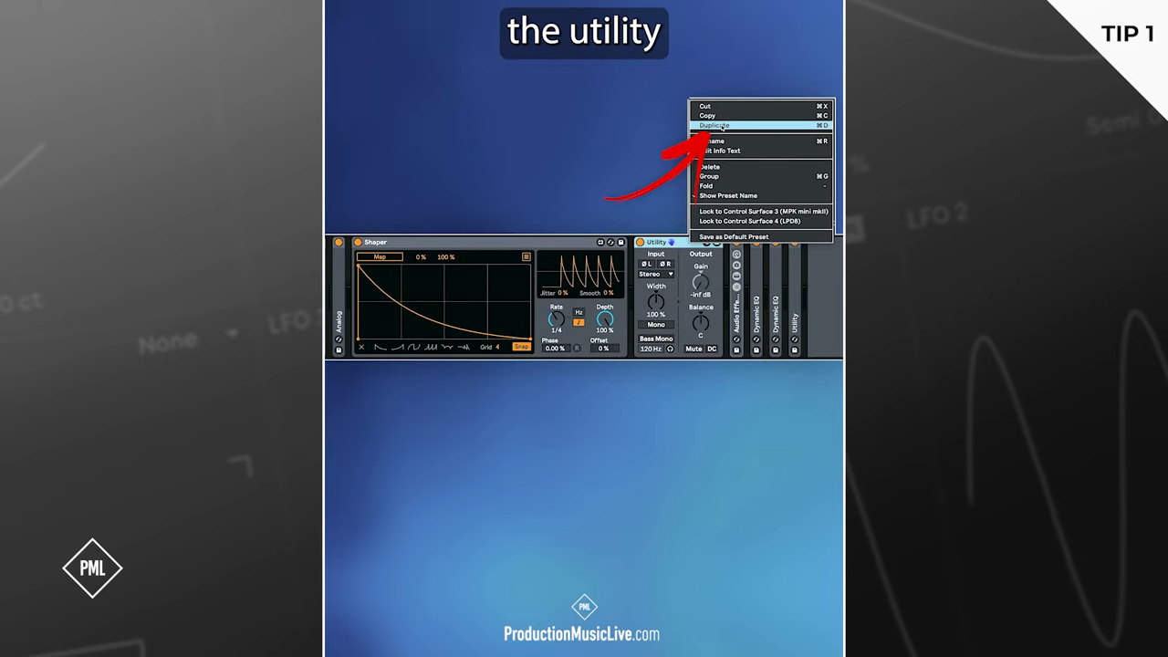
{"action": "left_click", "coordinate": [713, 125]}
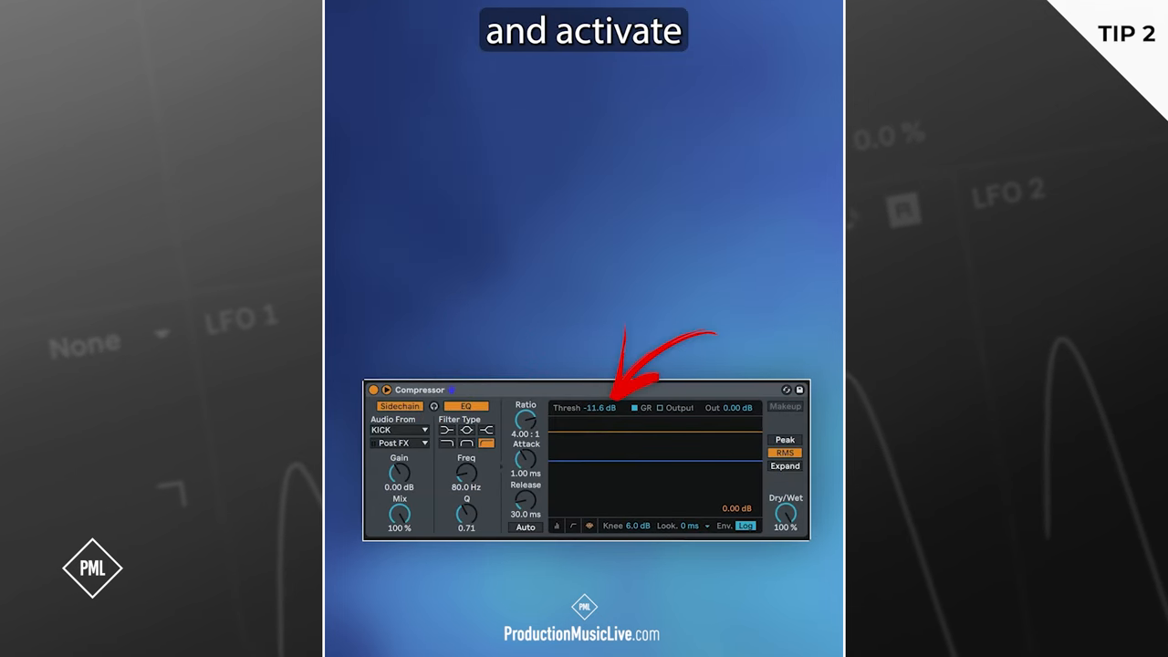
- Activate the Compressor's KICK-triggered sidechain compression
{"action": "left_click", "coordinate": [784, 439]}
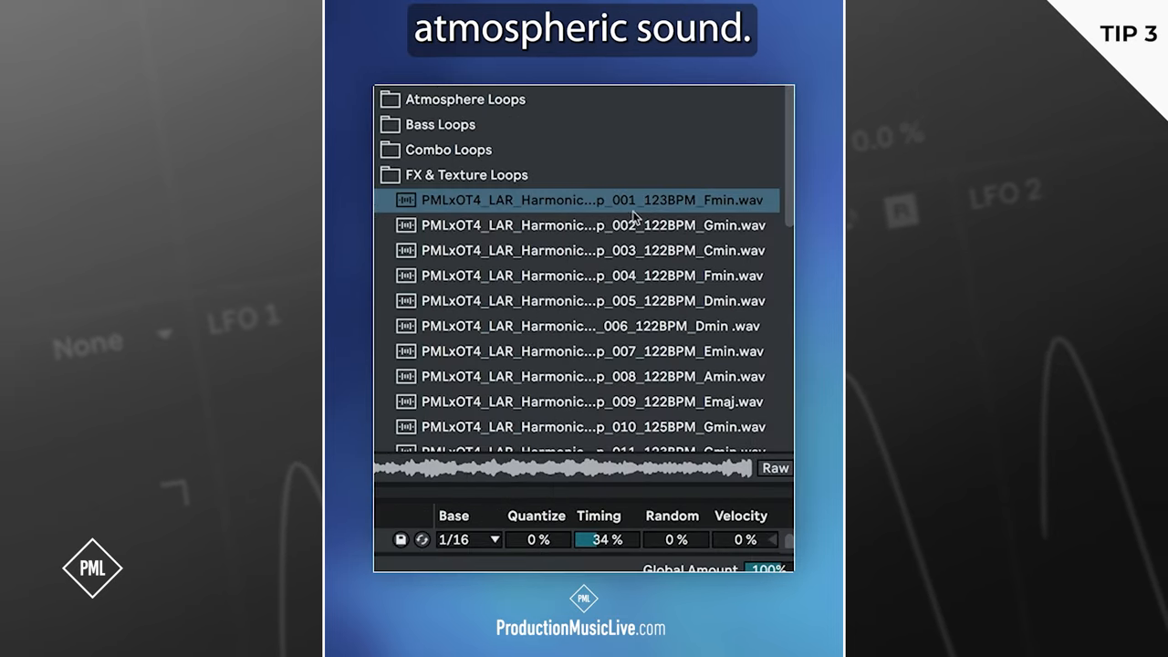
- Preview the harmonic loops, including the Cmin one, and adjust the LFO's chain-sweep depth
{"action": "left_click", "coordinate": [594, 250]}
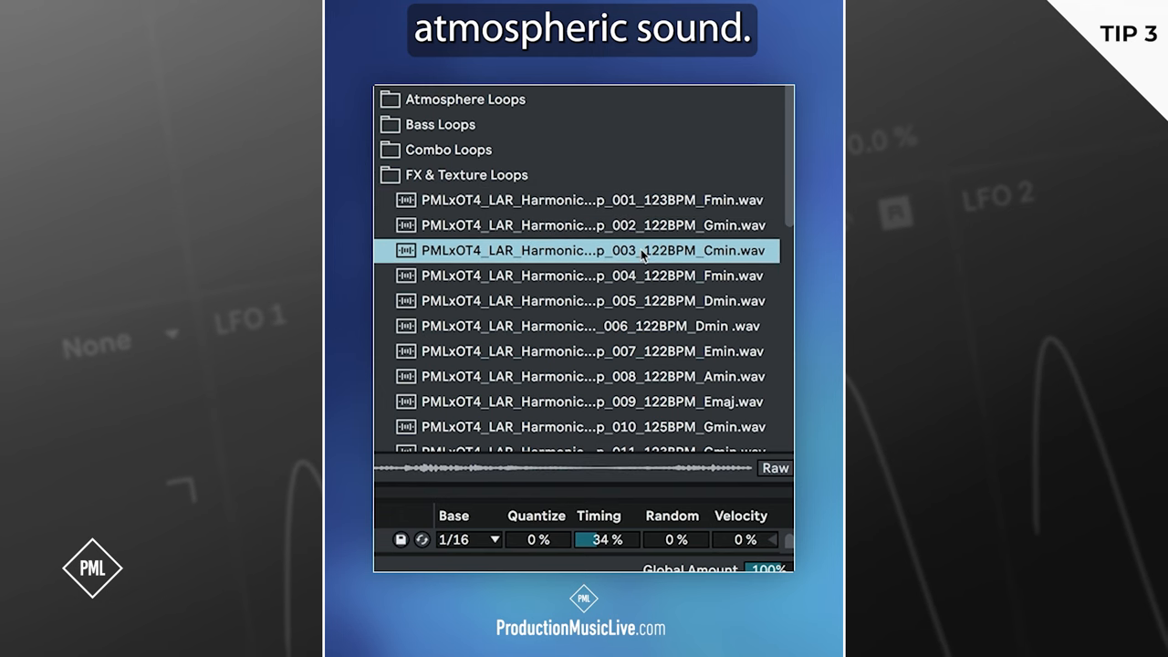
{"action": "left_click", "coordinate": [588, 276]}
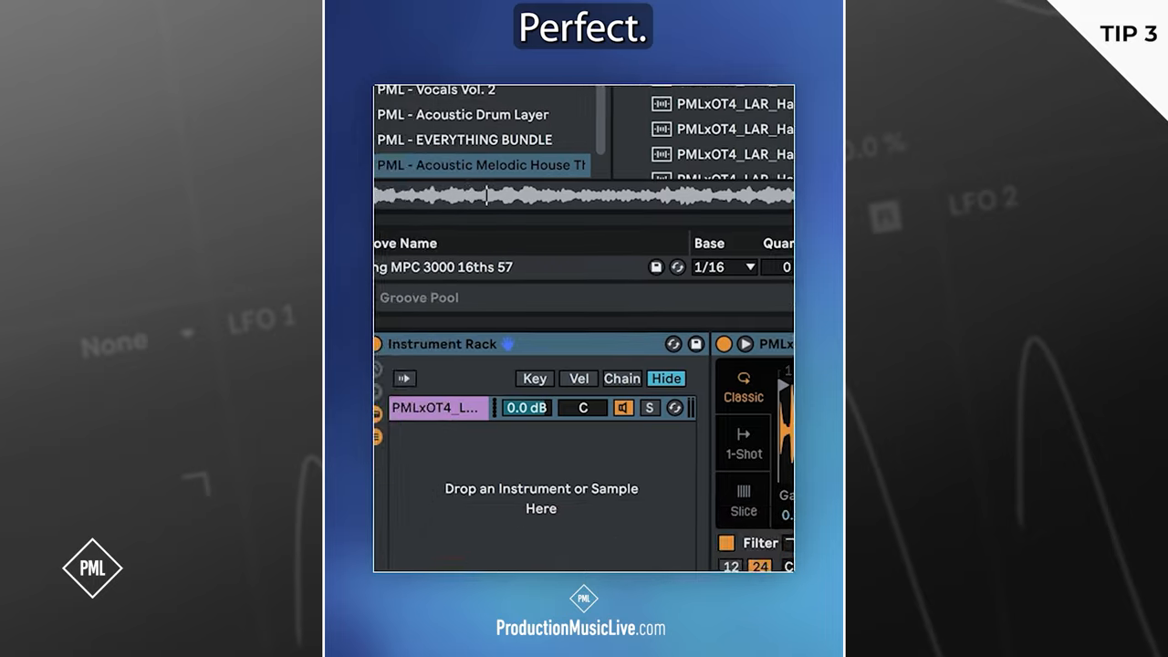
{"action": "left_click", "coordinate": [651, 345]}
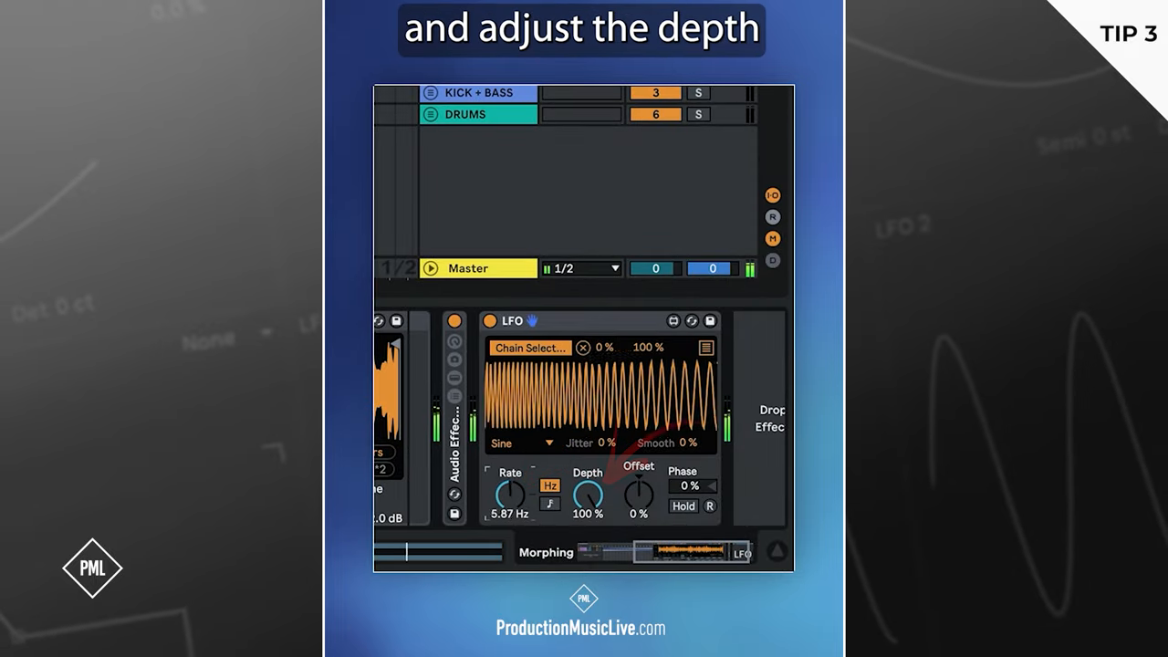
{"action": "left_click_drag", "start_coordinate": [588, 495], "coordinate": [591, 507]}
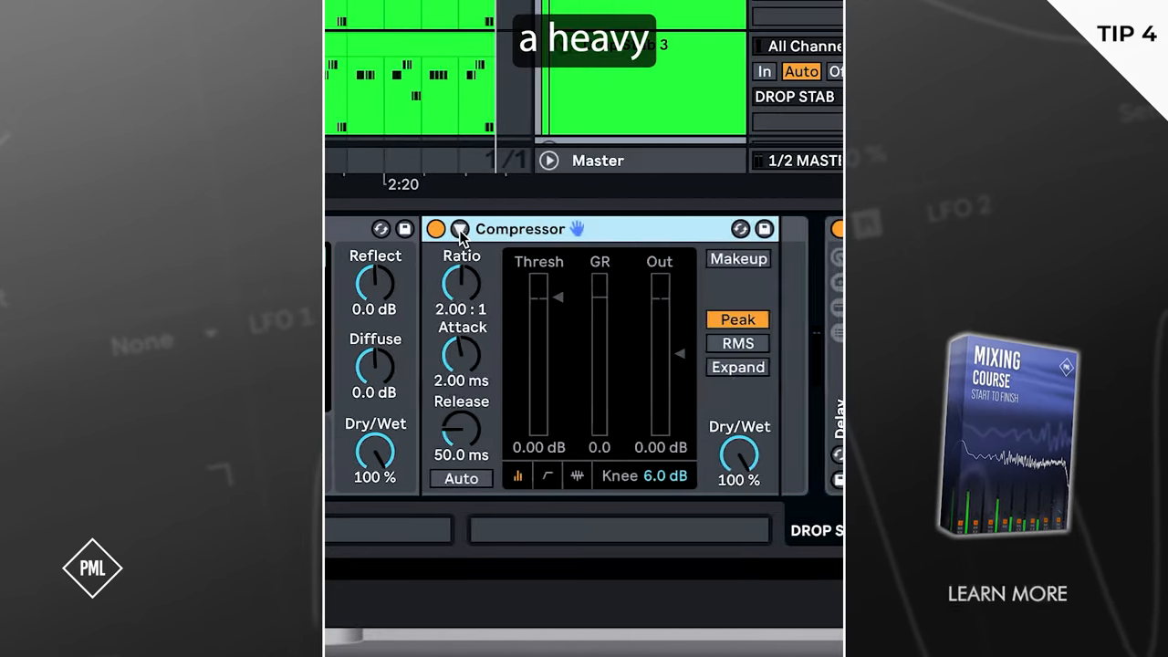
- Expand the sidechain options of the Compressor placed after the Reverb
{"action": "left_click", "coordinate": [461, 229]}
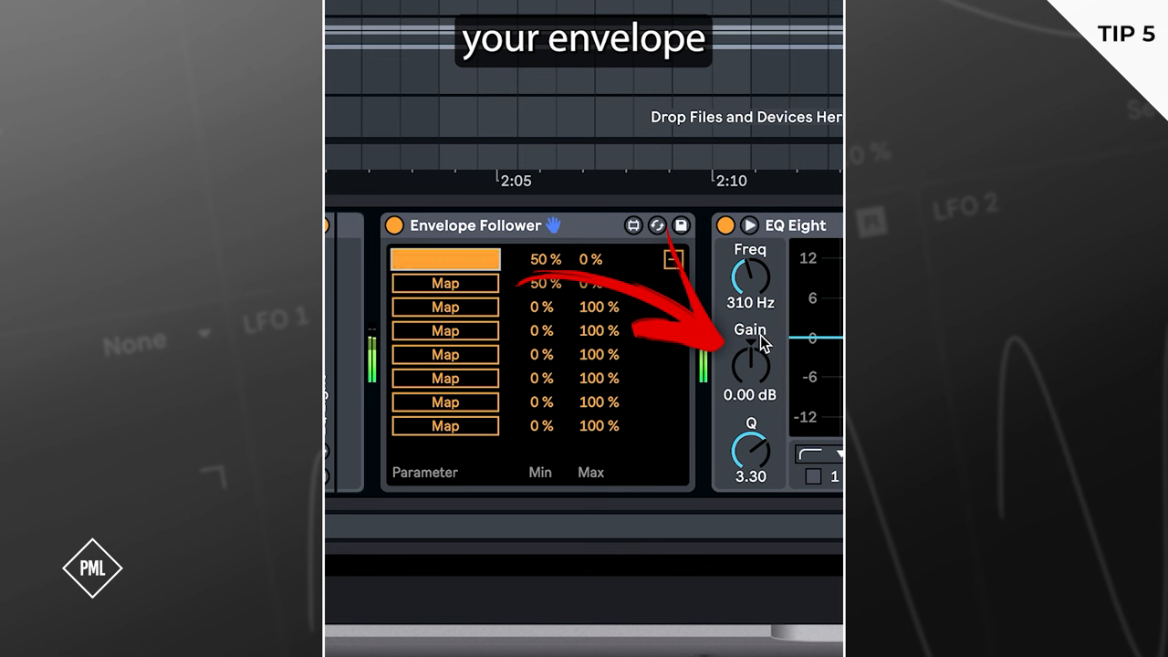
- Map the Envelope Follower to the EQ Eight band Gain A
{"action": "left_click", "coordinate": [749, 365]}
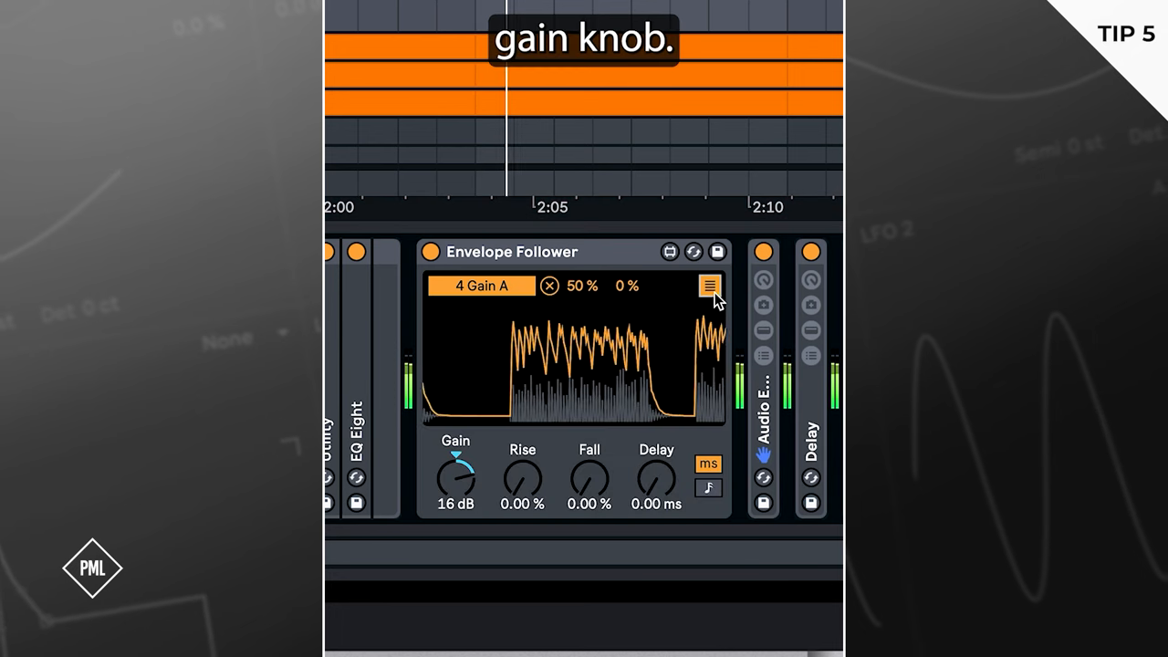
- Push the Envelope Follower Gain knob up to 16 dB
{"action": "left_click_drag", "start_coordinate": [455, 473], "coordinate": [455, 492]}
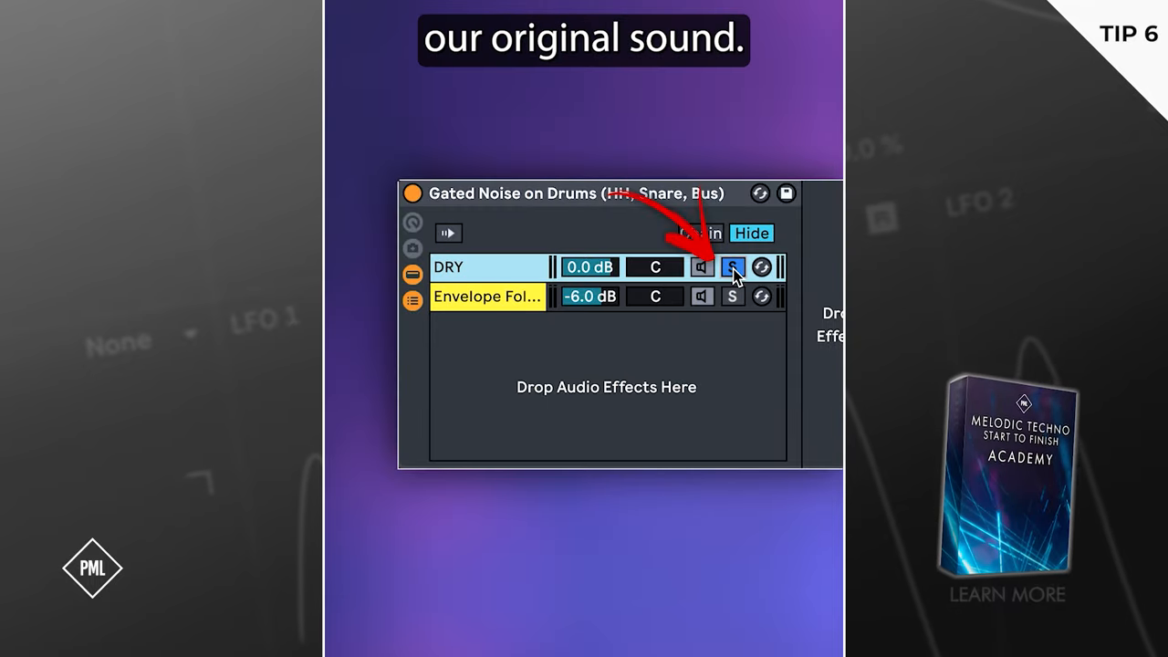
- Solo the DRY chain, then the Envelope Follower chain, then bypass and re-enable the rack
{"action": "left_click", "coordinate": [733, 267]}
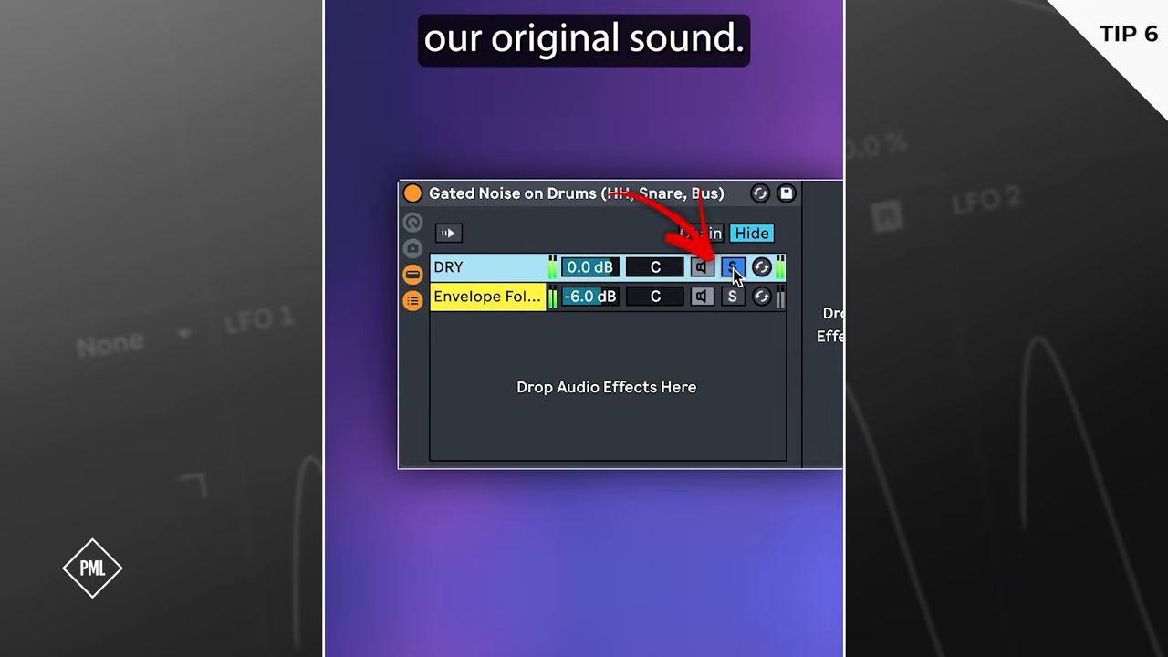
{"action": "left_click", "coordinate": [732, 297]}
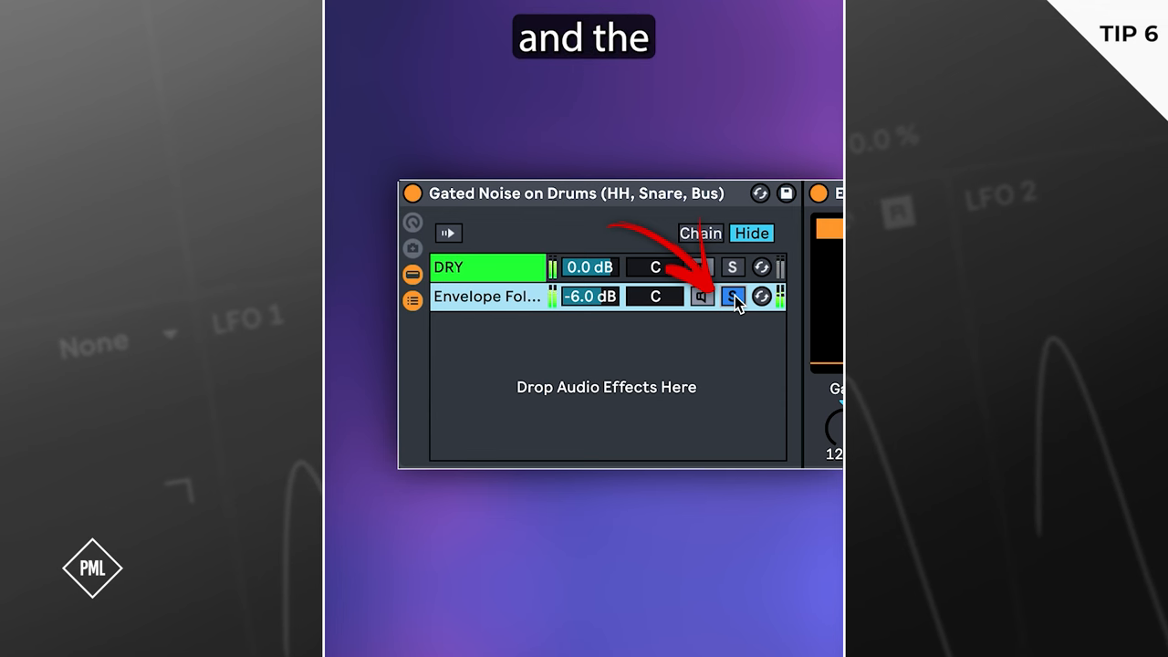
{"action": "left_click", "coordinate": [733, 296]}
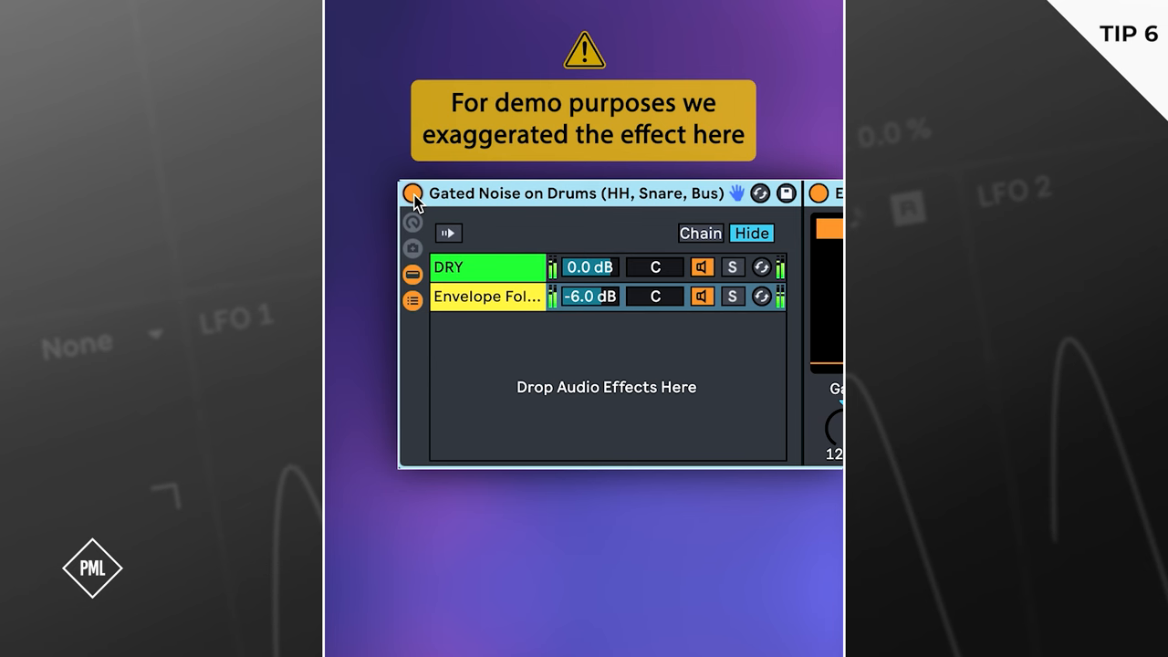
{"action": "left_click", "coordinate": [413, 193]}
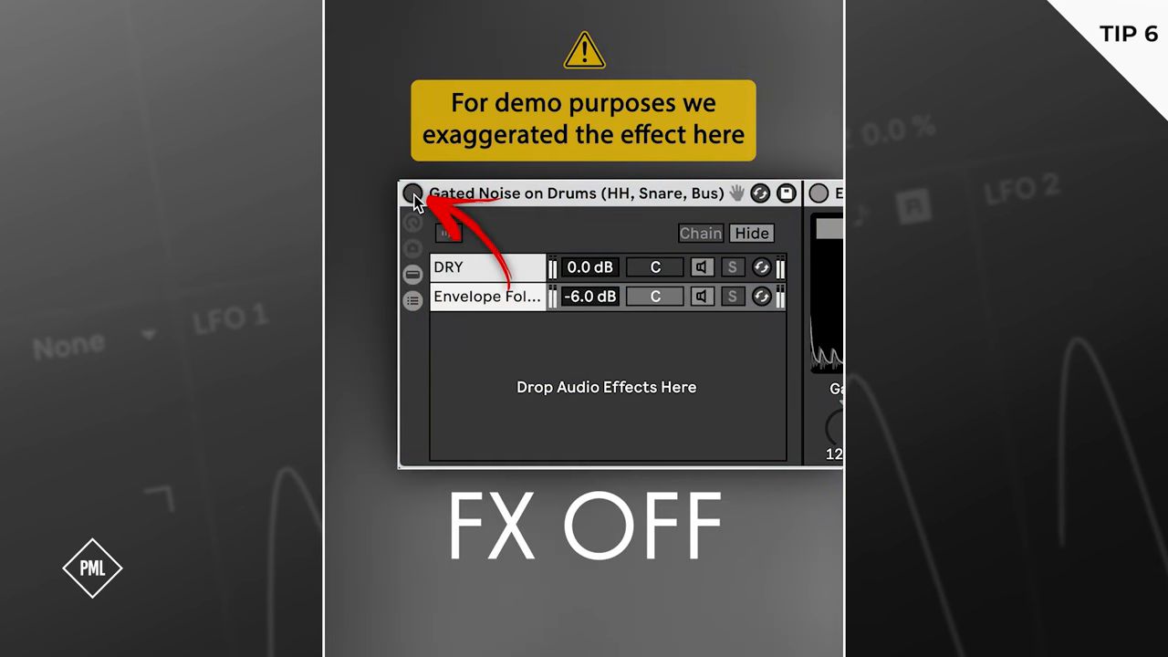
{"action": "left_click", "coordinate": [412, 192]}
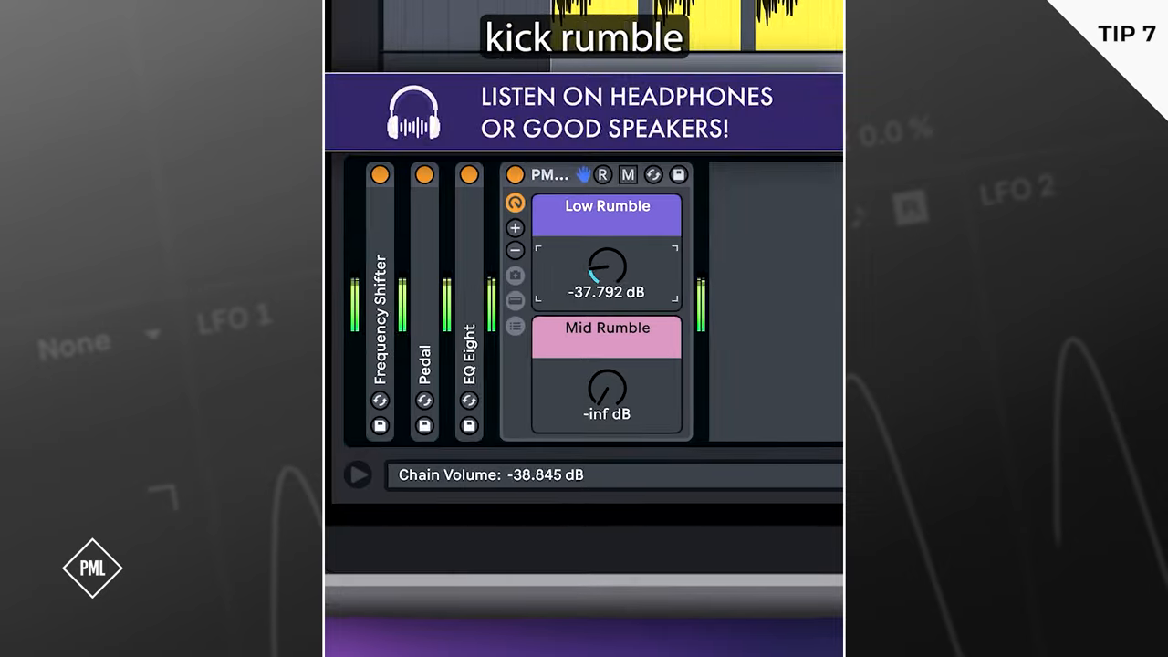
- Set Low Rumble to about −5.3 dB and Mid Rumble to roughly −36.8 dB
{"action": "left_click_drag", "start_coordinate": [607, 269], "coordinate": [611, 241]}
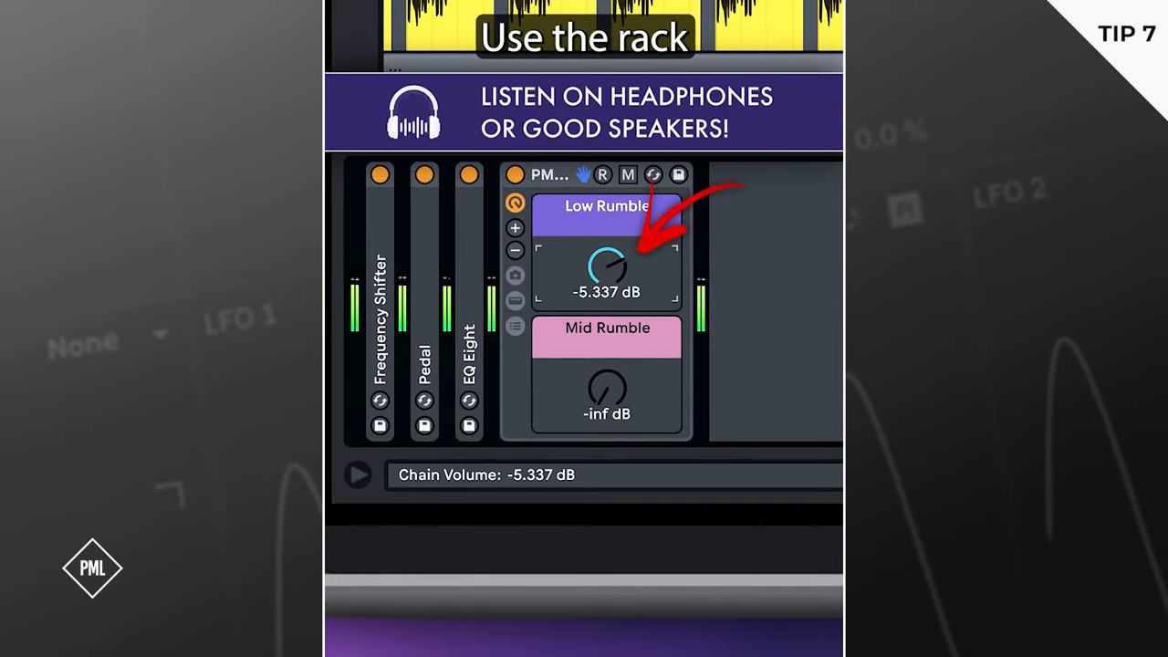
{"action": "left_click_drag", "start_coordinate": [608, 392], "coordinate": [608, 374]}
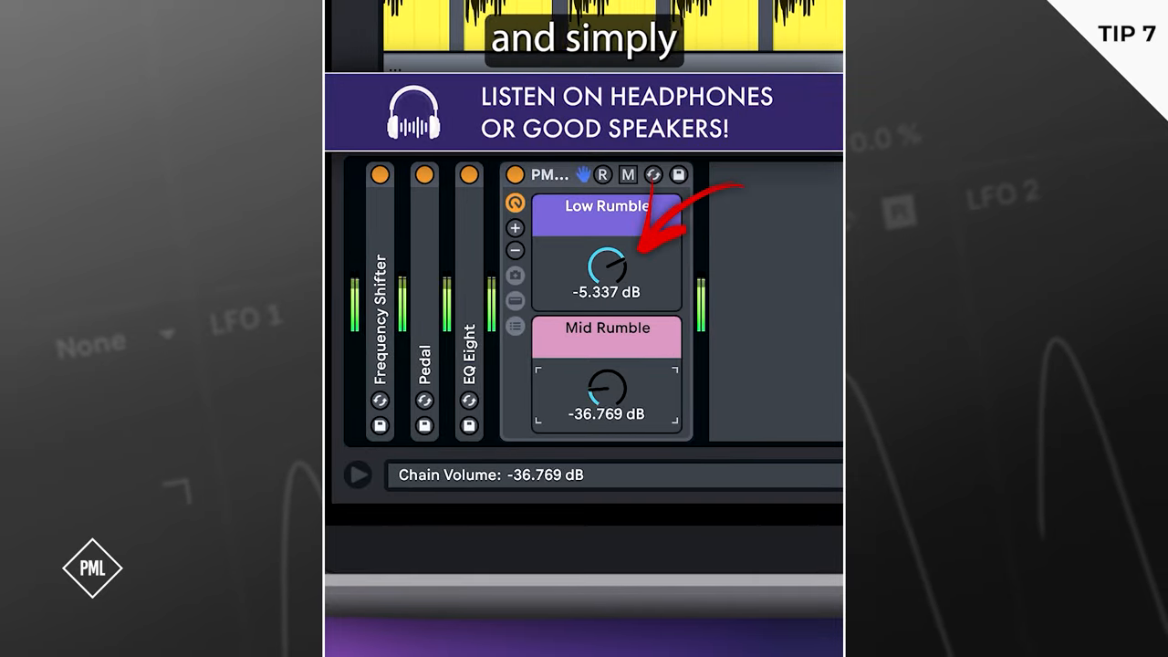